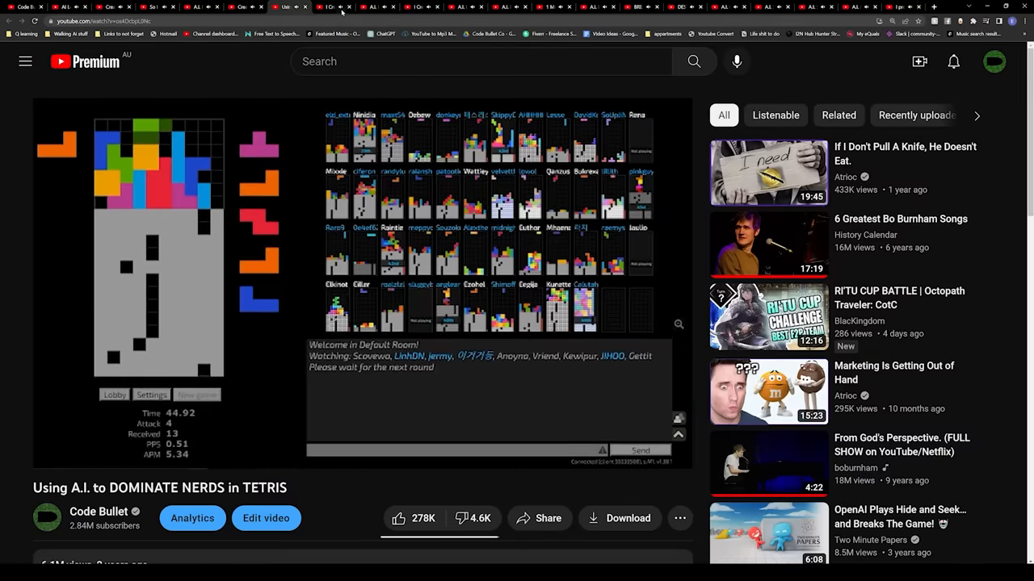
Step: Switch from the Tetris AI video to the A.I. Learns to Run (Creature Creator) video
{"action": "left_click", "coordinate": [372, 7]}
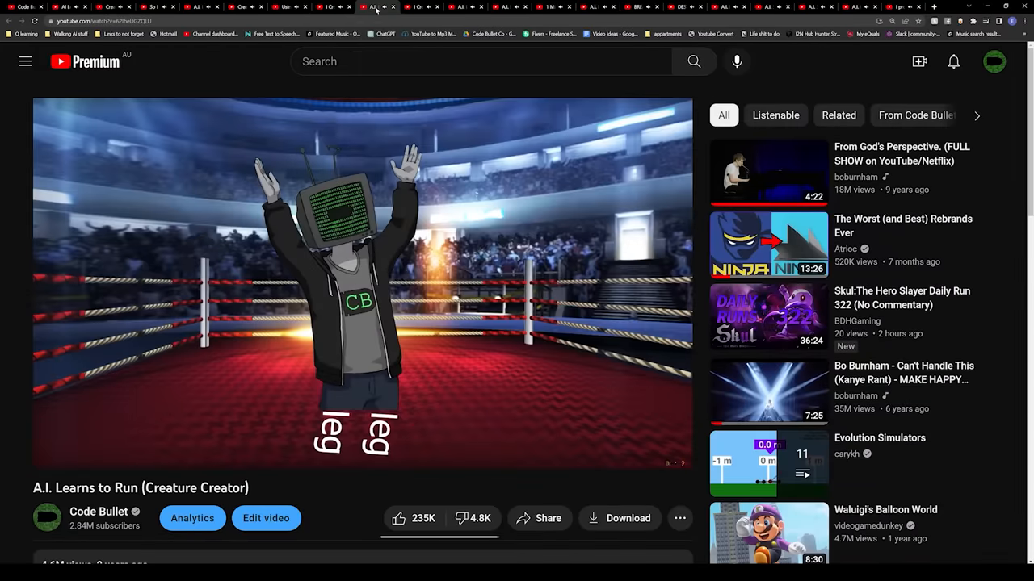
{"action": "left_click", "coordinate": [197, 6]}
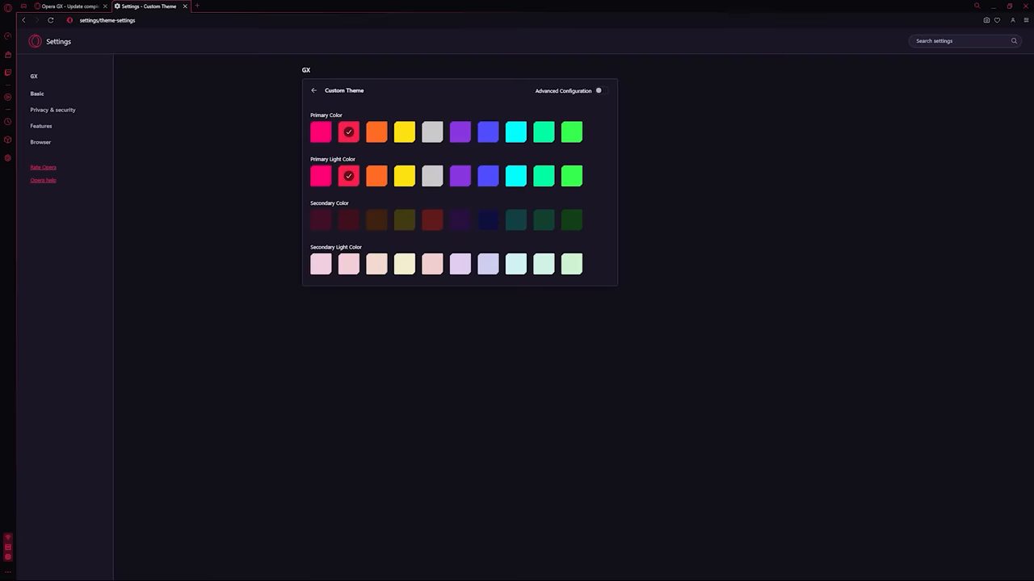
Step: Reopen the Custom Theme colour settings and nudge the secondary colour's saturation slider
{"action": "left_click", "coordinate": [313, 91]}
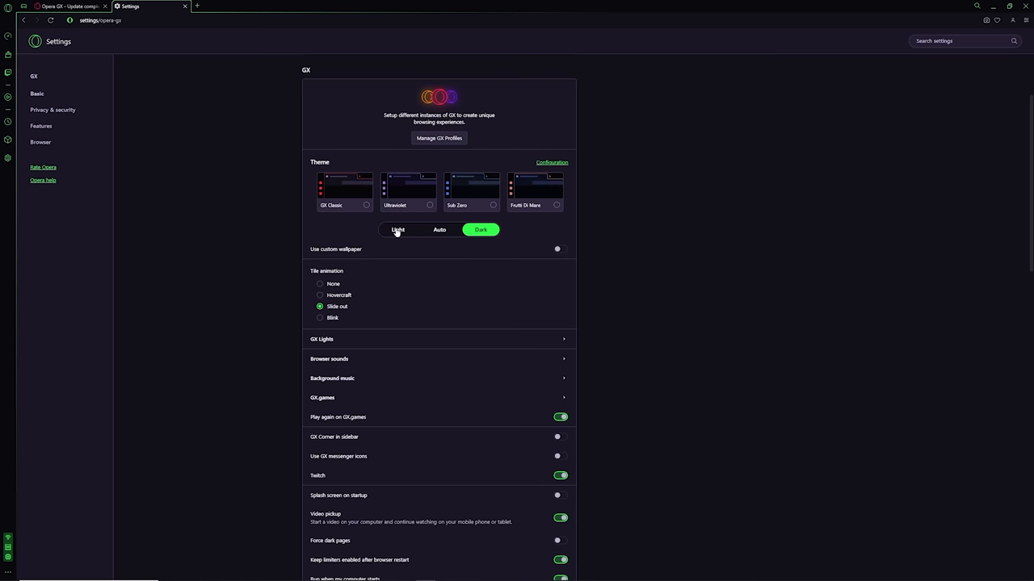
{"action": "left_click", "coordinate": [553, 162]}
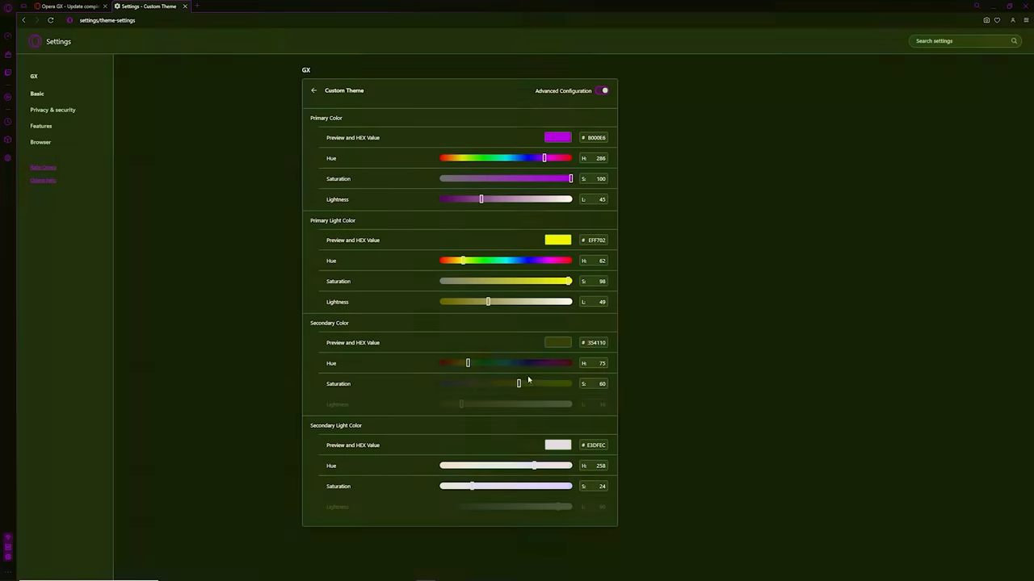
{"action": "left_click_drag", "start_coordinate": [520, 384], "coordinate": [549, 384]}
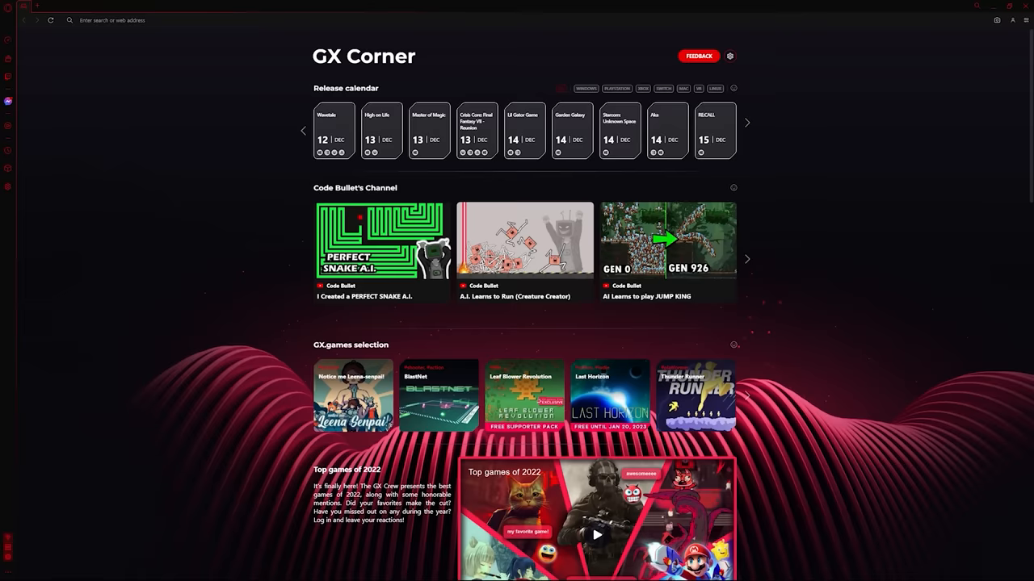
Step: Scroll down the GX Corner page past the release calendar and channel picks
{"action": "scroll", "scroll_direction": "down", "scroll_amount": 3}
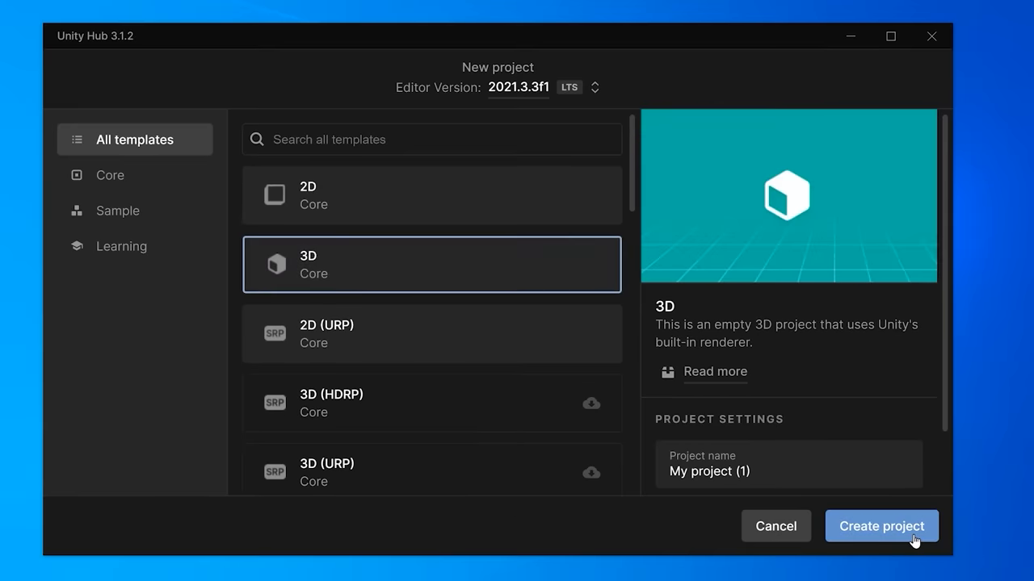
Step: Create the new 3D Core project My project (1) on editor 2021.3.3f1
{"action": "left_click", "coordinate": [881, 527]}
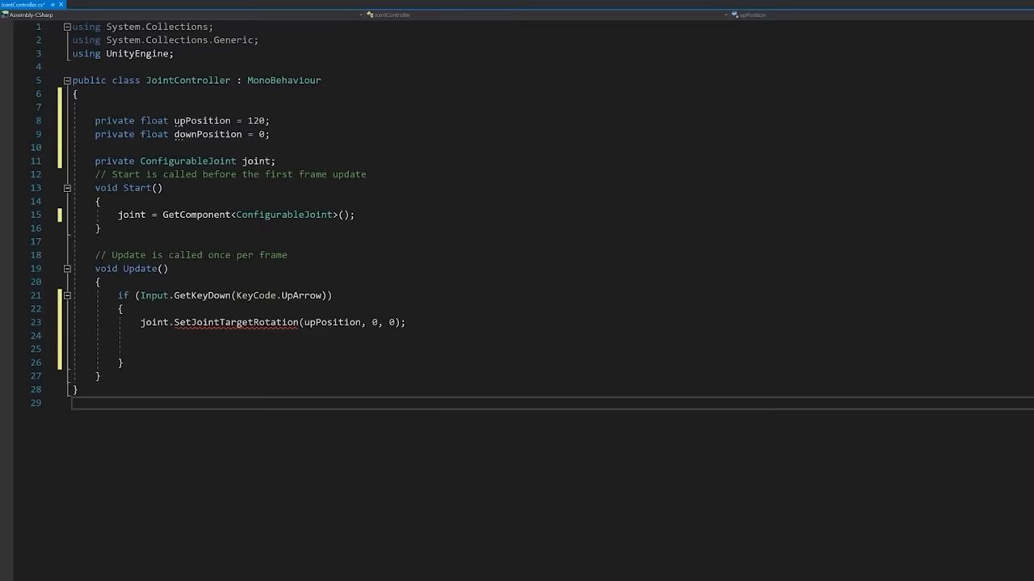
Step: Scroll down through the JointController script before returning to the Unity scene
{"action": "scroll", "scroll_direction": "down", "scroll_amount": 3}
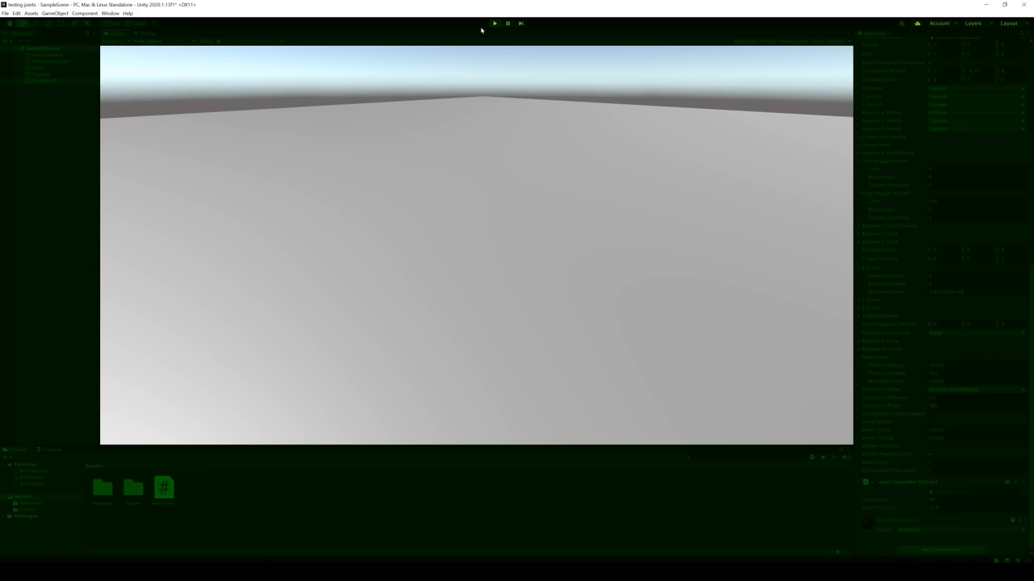
Step: Exit Play mode to start building the capsule legs ragdoll
{"action": "left_click", "coordinate": [494, 23]}
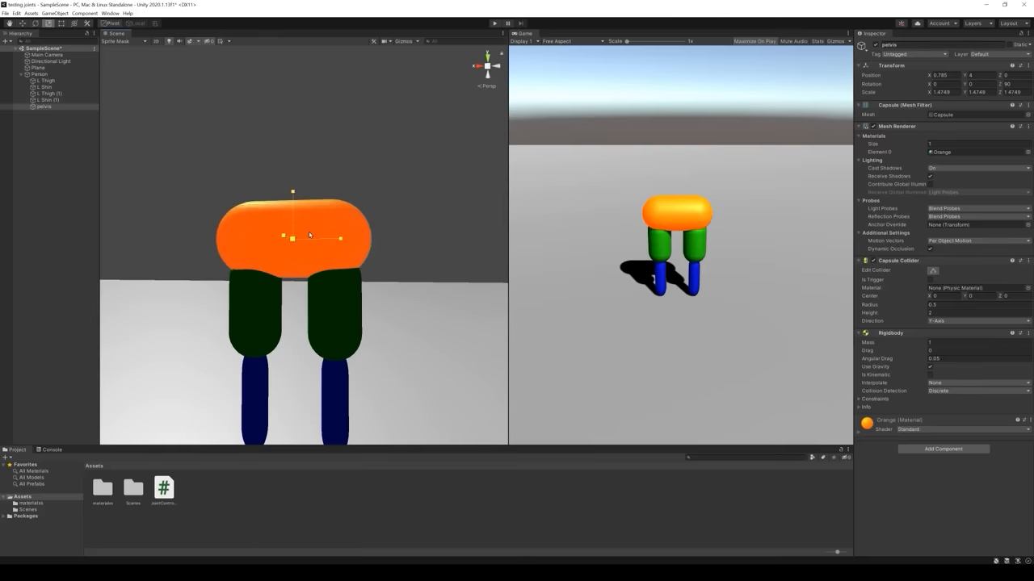
Step: Start Play mode so the full capsule ragdoll collapses beside the yellow cube
{"action": "left_click", "coordinate": [495, 24]}
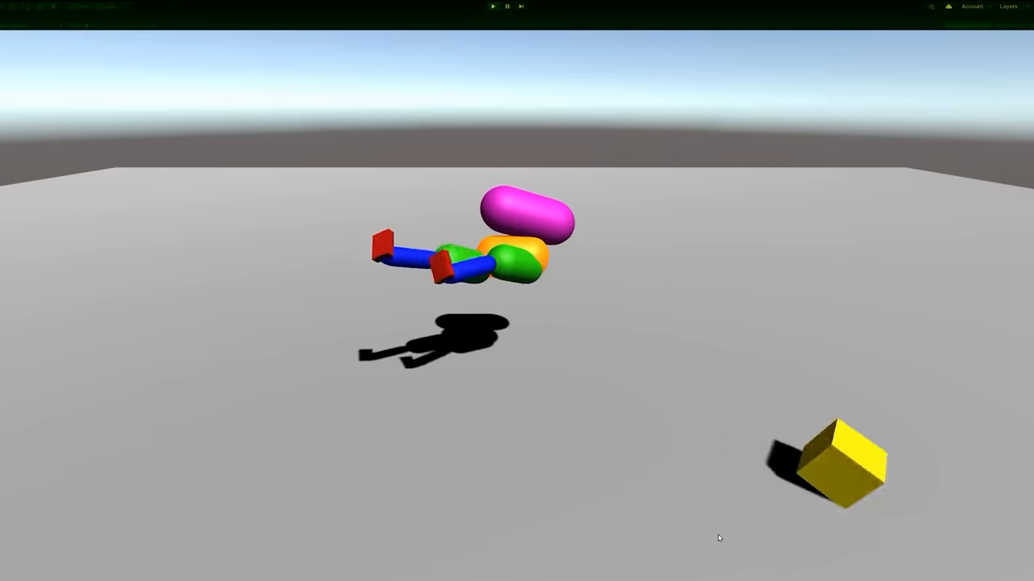
Step: Run the scene and launch the yellow cube to knock the capsule ragdoll over
{"action": "left_click", "coordinate": [491, 7]}
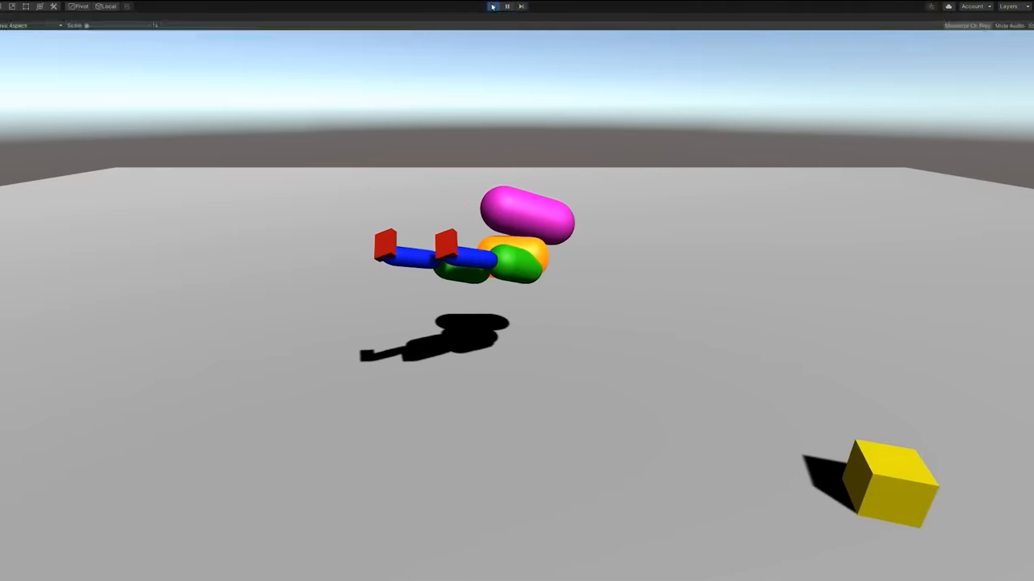
{"action": "left_click", "coordinate": [493, 7]}
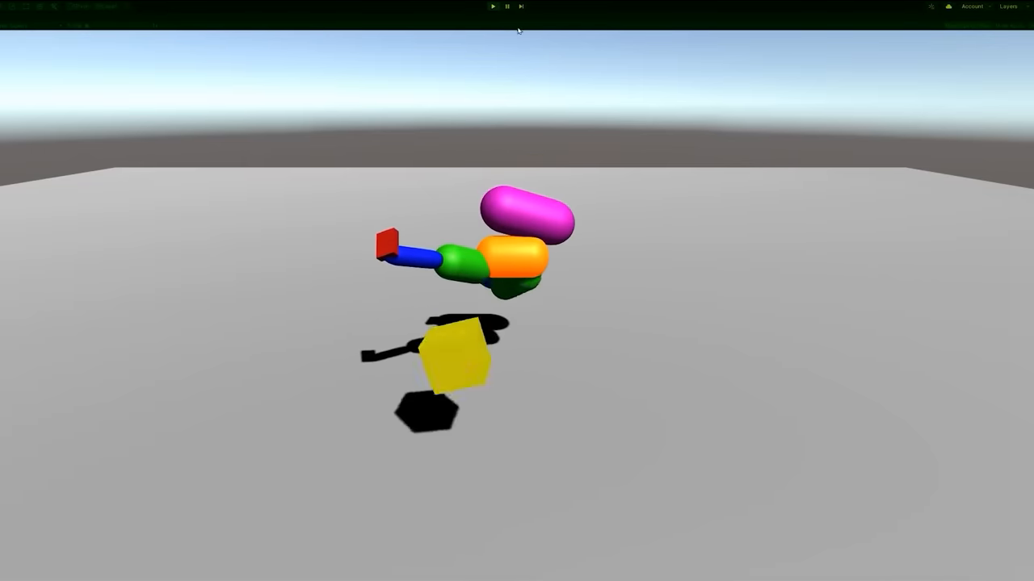
{"action": "left_click", "coordinate": [491, 6]}
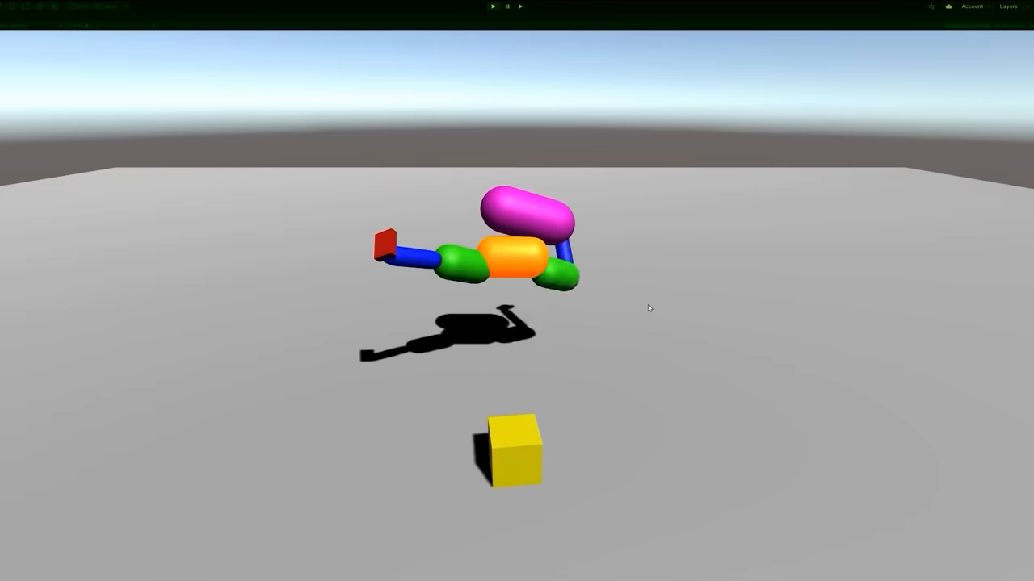
{"action": "left_click", "coordinate": [493, 6]}
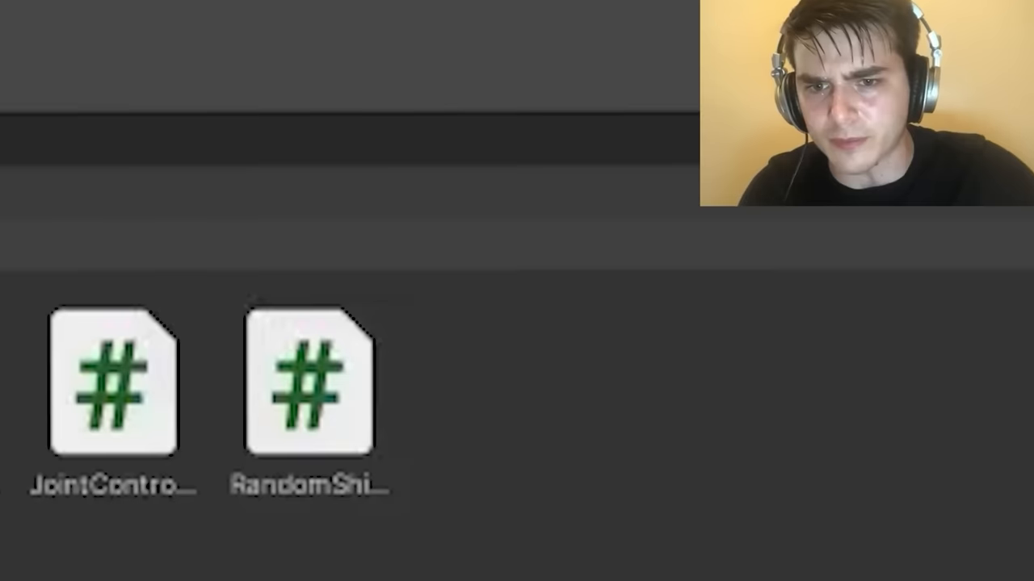
{"action": "mouse_move", "coordinate": [52, 299]}
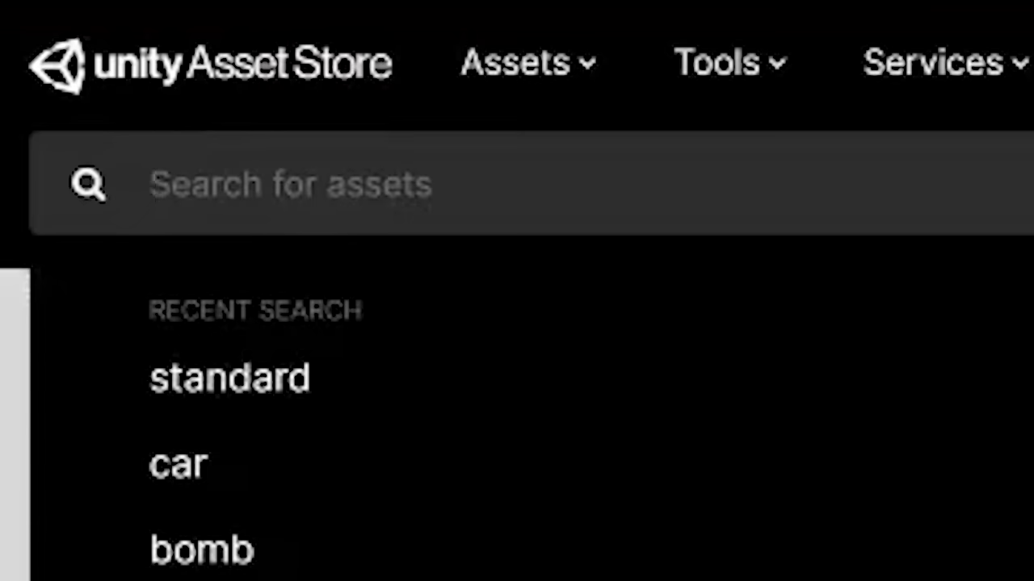
Step: Focus the Asset Store's Search for assets bar, listing recent searches
{"action": "left_click", "coordinate": [177, 465]}
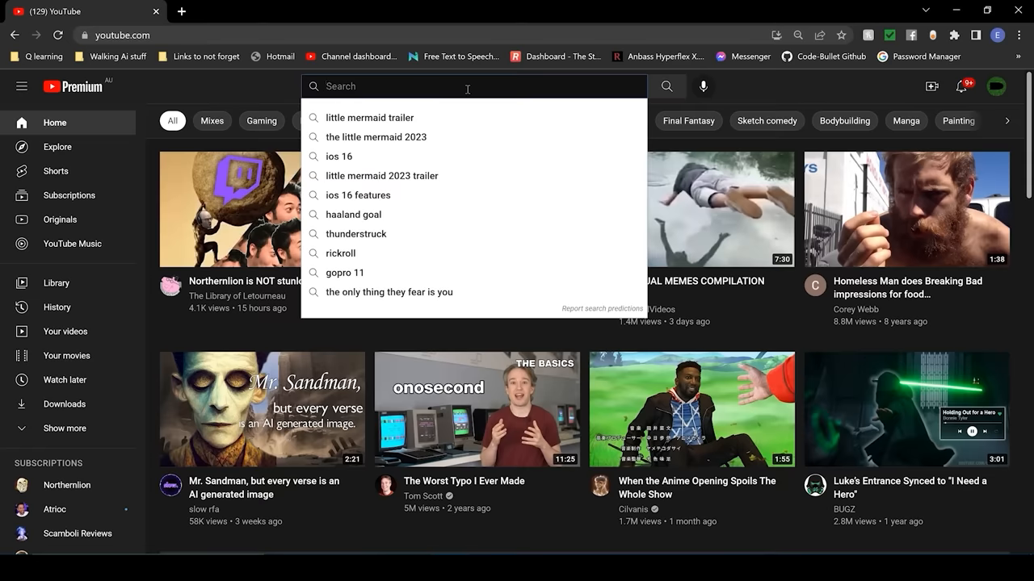
Step: Search YouTube for 'bababooey' from the home page
{"action": "type", "text": "bababooey"}
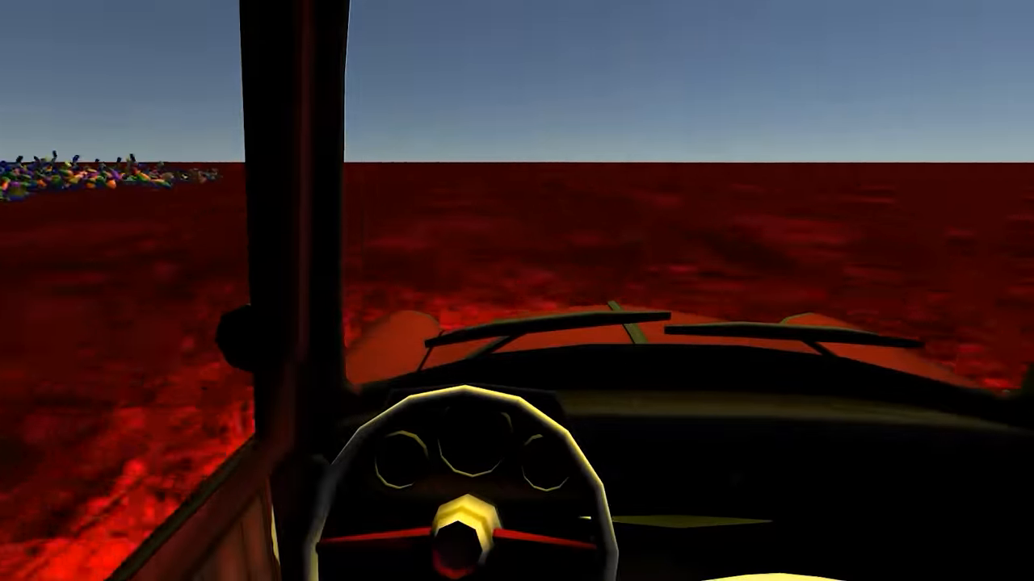
{"action": "mouse_move", "coordinate": [517, 290]}
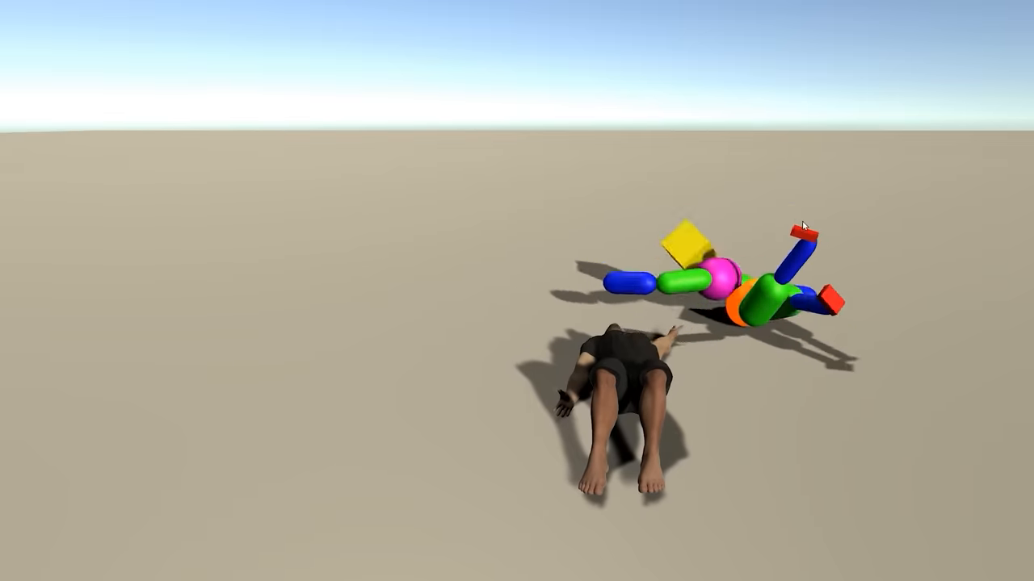
Step: Stop Play mode after watching the humanoid and capsule ragdoll collapse
{"action": "left_click", "coordinate": [503, 23]}
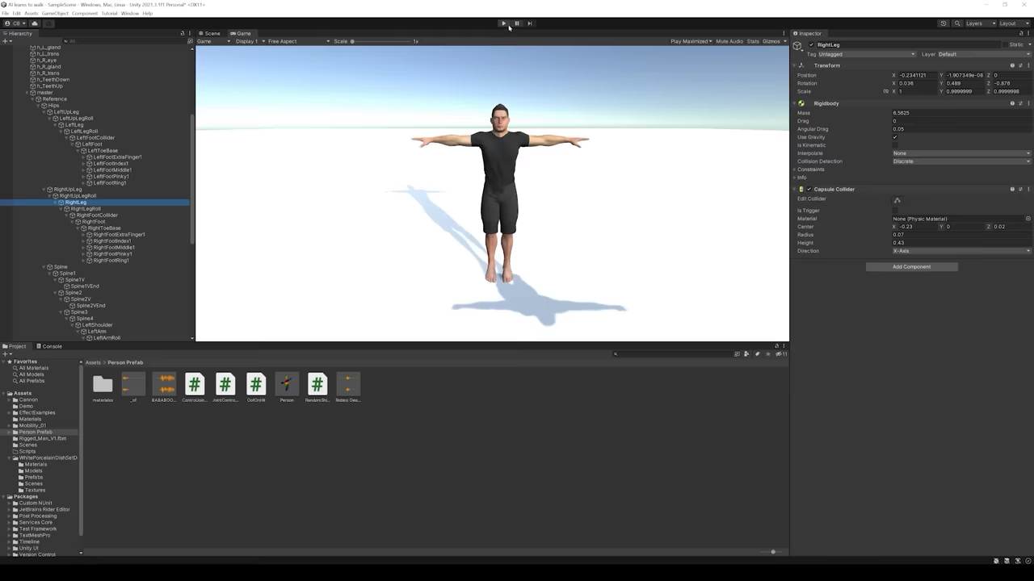
Step: Enter Play mode again so the T-posed humanoid crumples to the ground as a ragdoll
{"action": "left_click", "coordinate": [502, 23]}
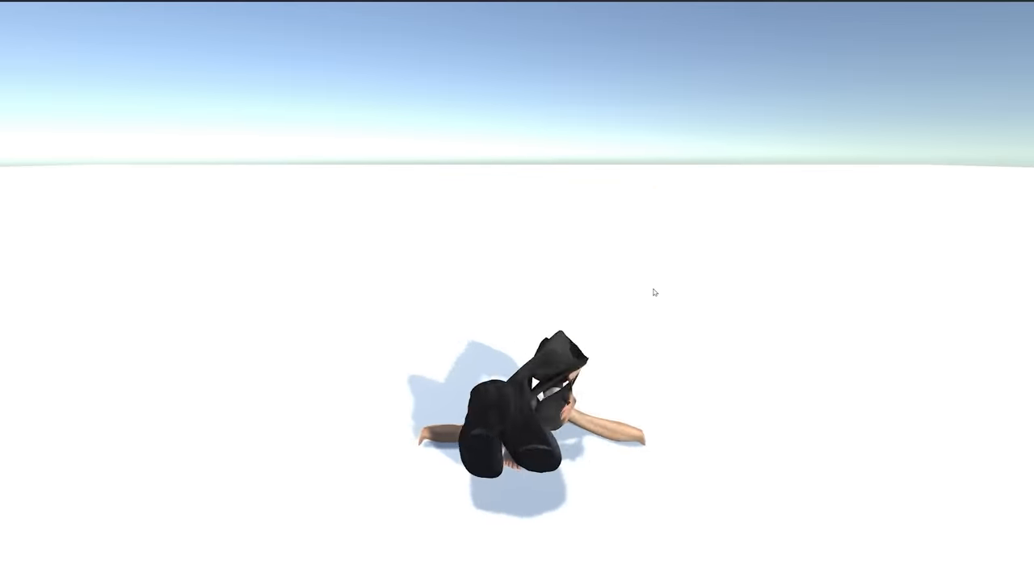